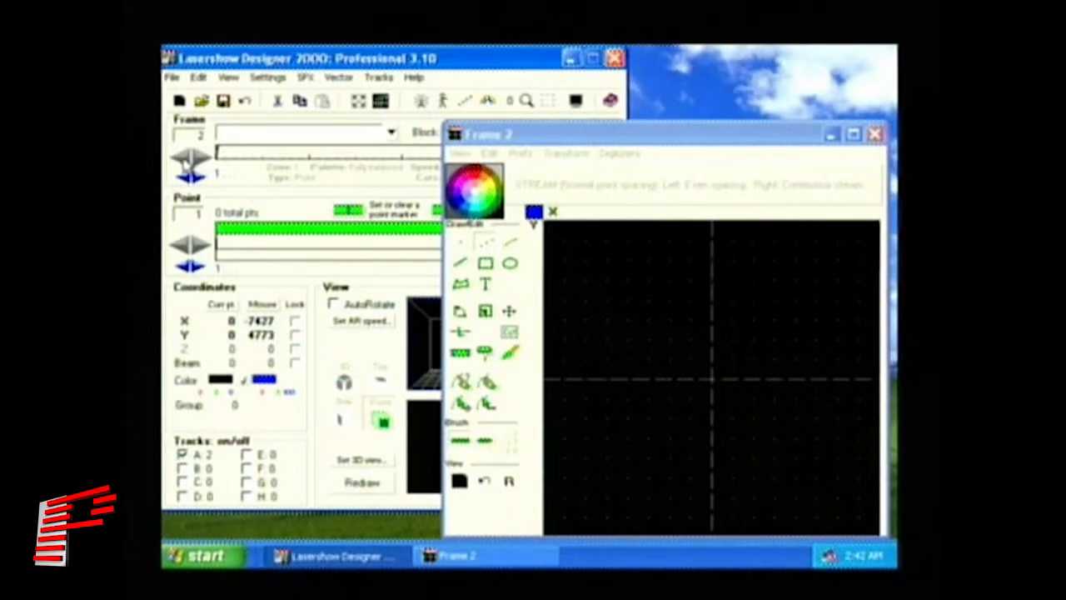
{"action": "mouse_move", "coordinate": [191, 167]}
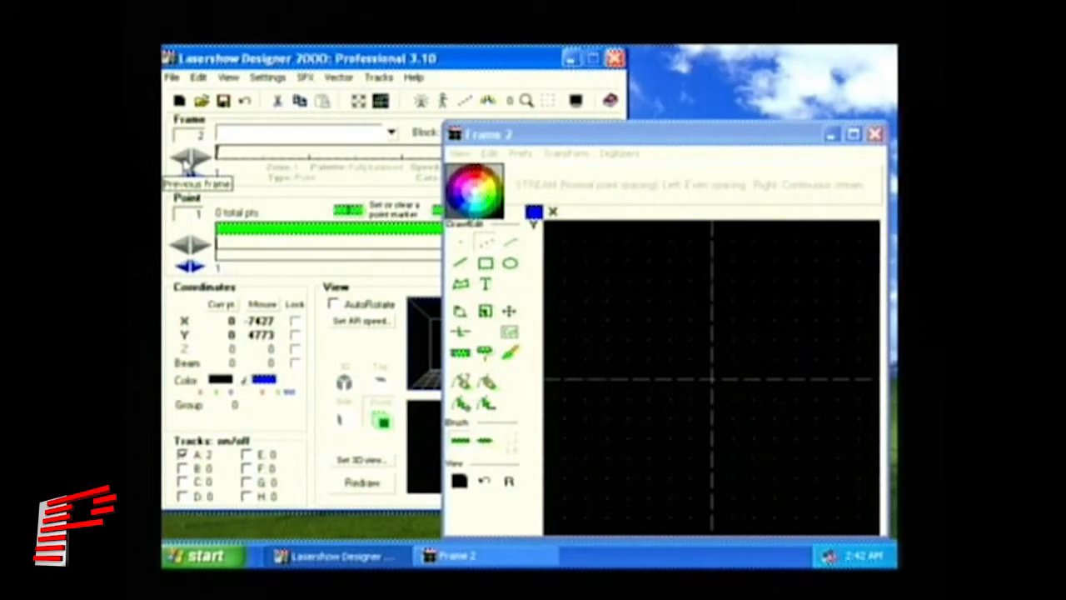
Step back to Frame 1 with the Previous frame arrow
{"action": "left_click", "coordinate": [188, 162]}
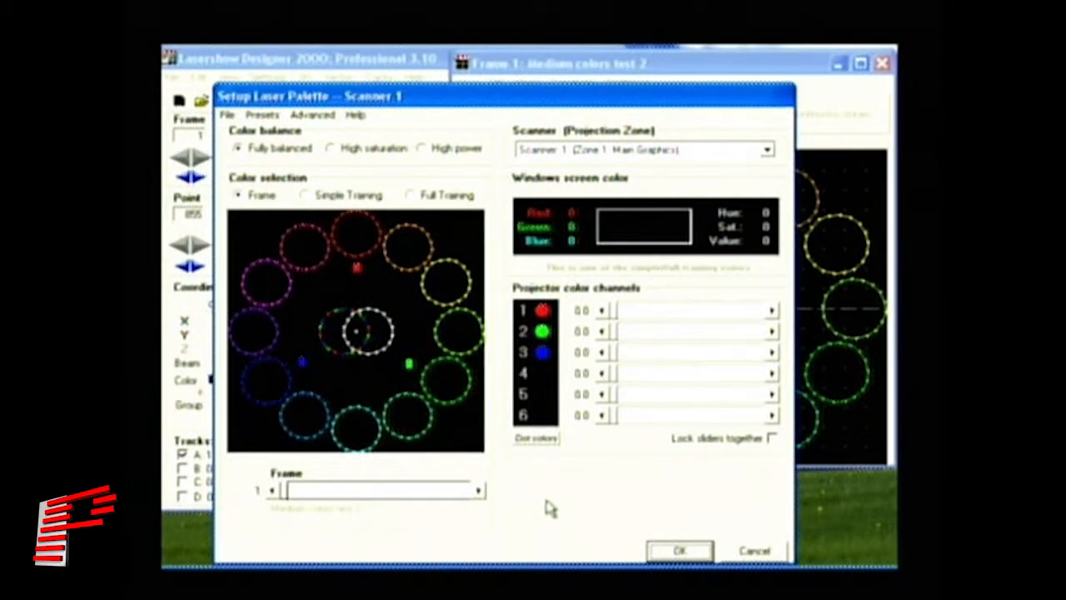
Browse saved .spl files in the Palettes folder via File > Open palette
{"action": "left_click", "coordinate": [227, 115]}
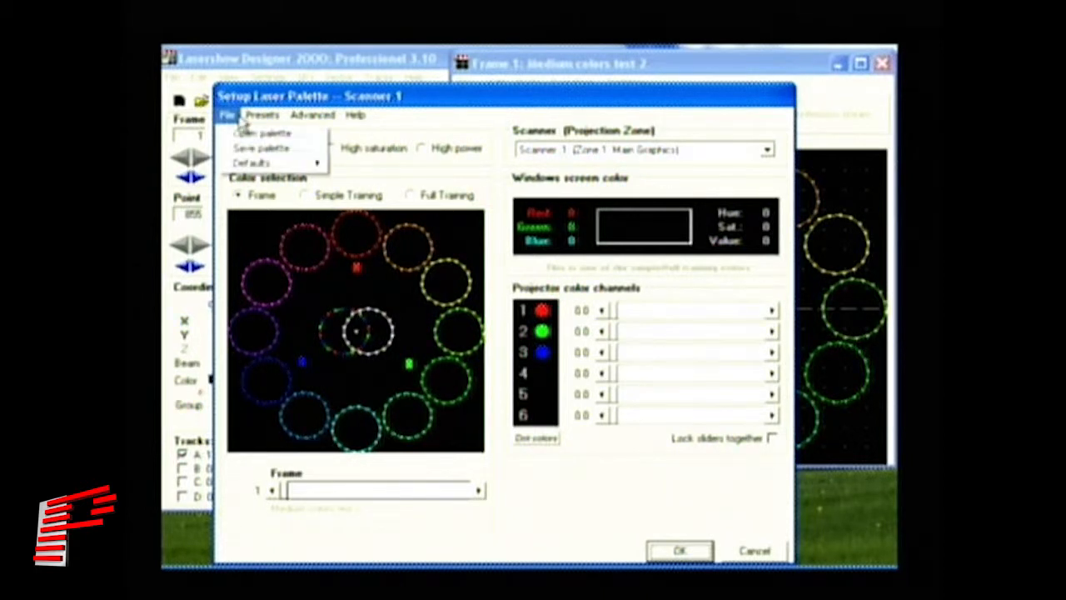
{"action": "mouse_move", "coordinate": [263, 133]}
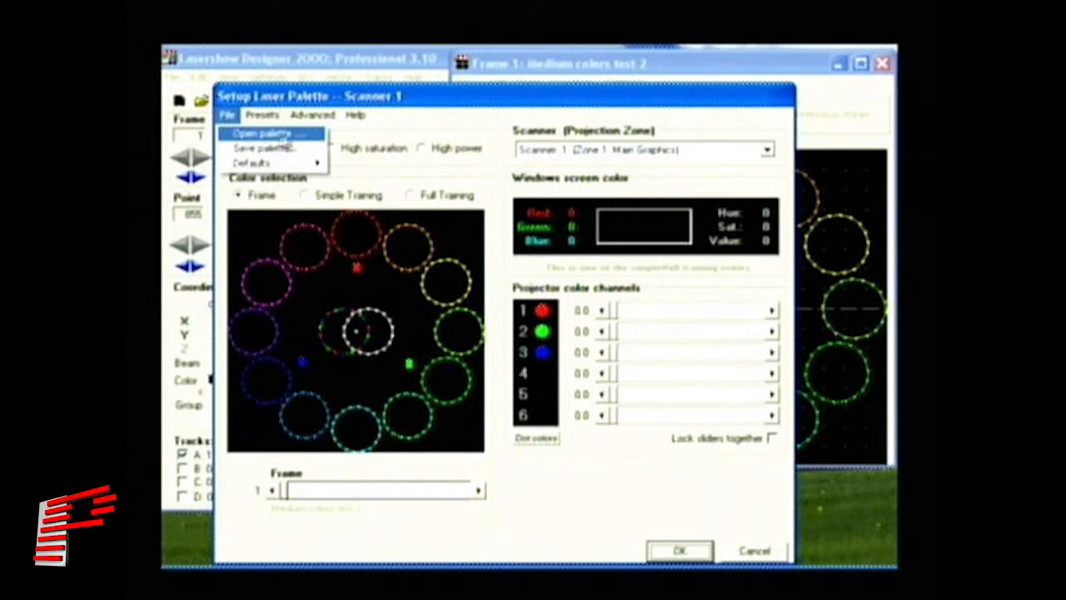
{"action": "left_click", "coordinate": [262, 134]}
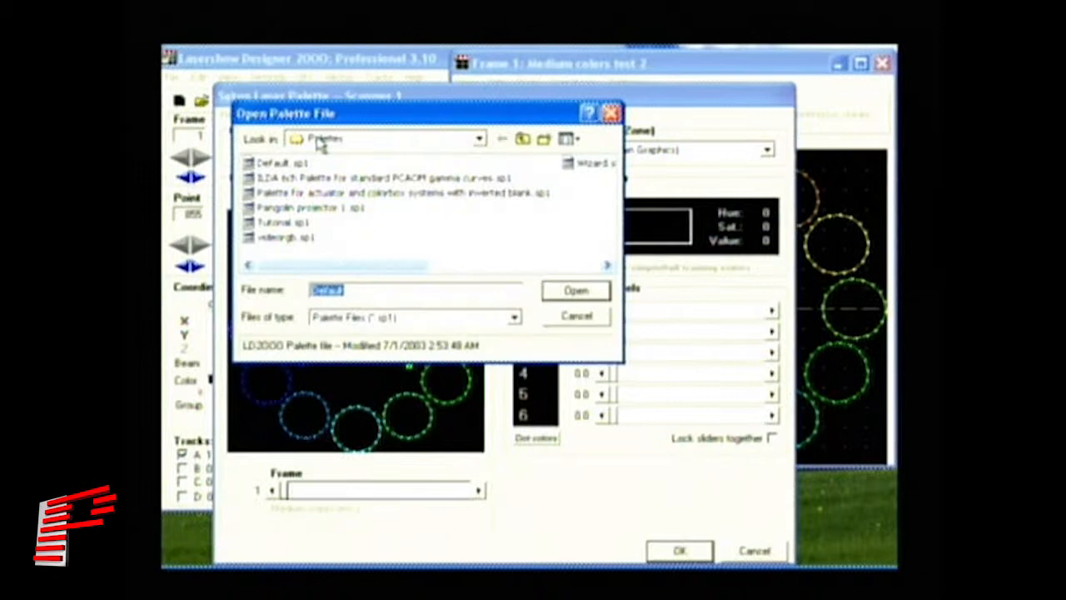
{"action": "mouse_move", "coordinate": [517, 287]}
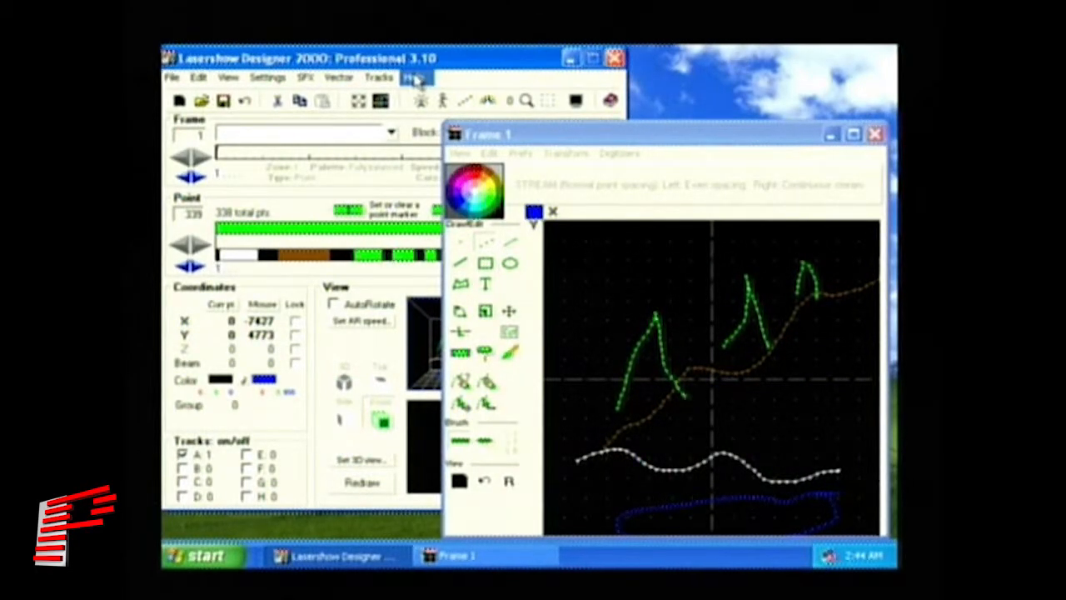
View the QM2000 Board help section, including the types of QM2000 boards topic
{"action": "left_click", "coordinate": [414, 78]}
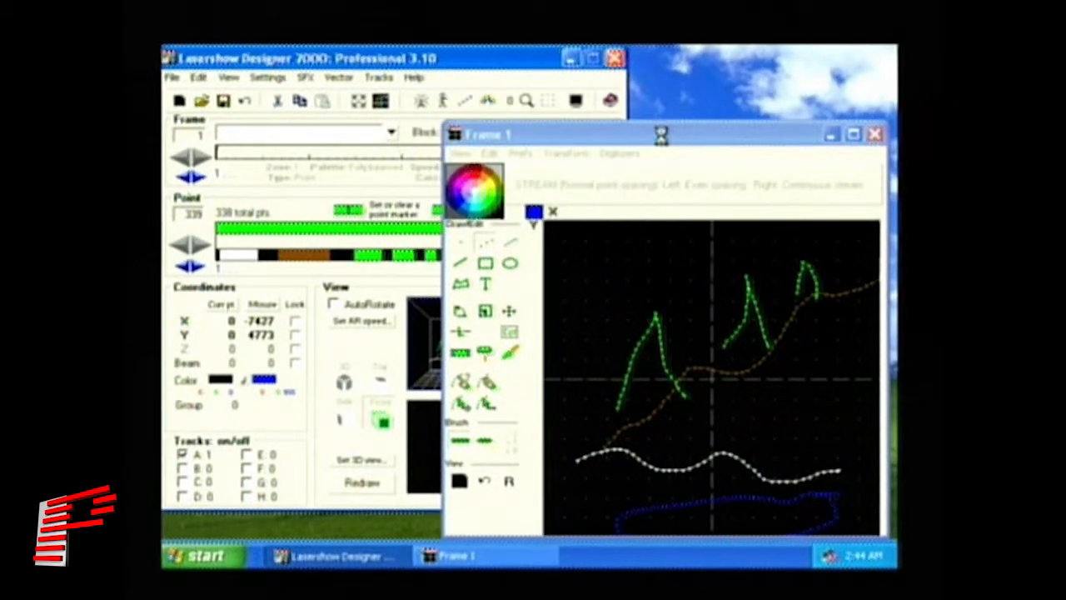
{"action": "left_click", "coordinate": [414, 77]}
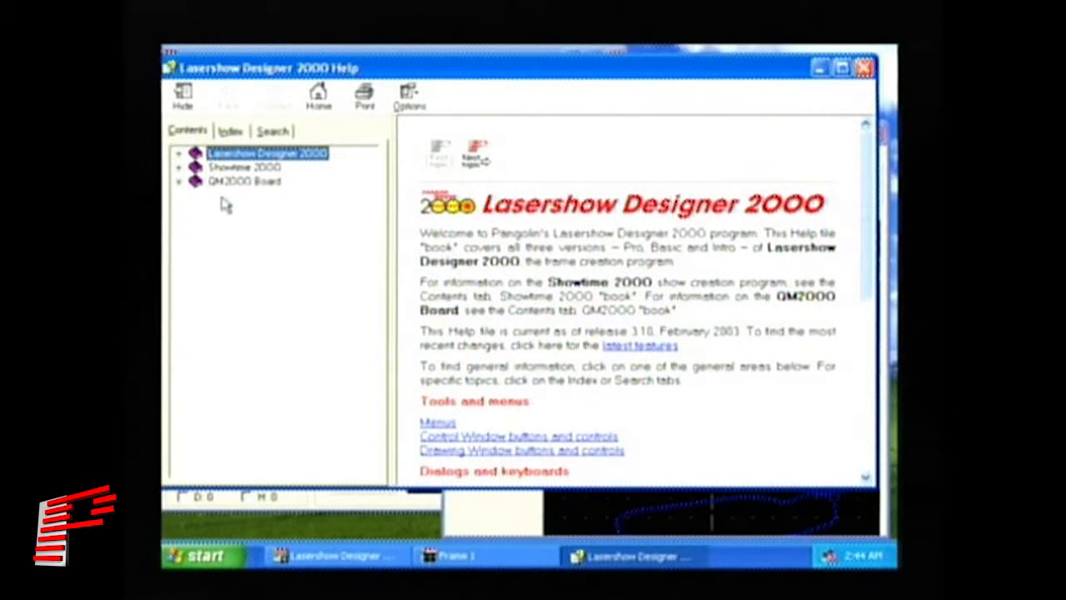
{"action": "left_click", "coordinate": [245, 182]}
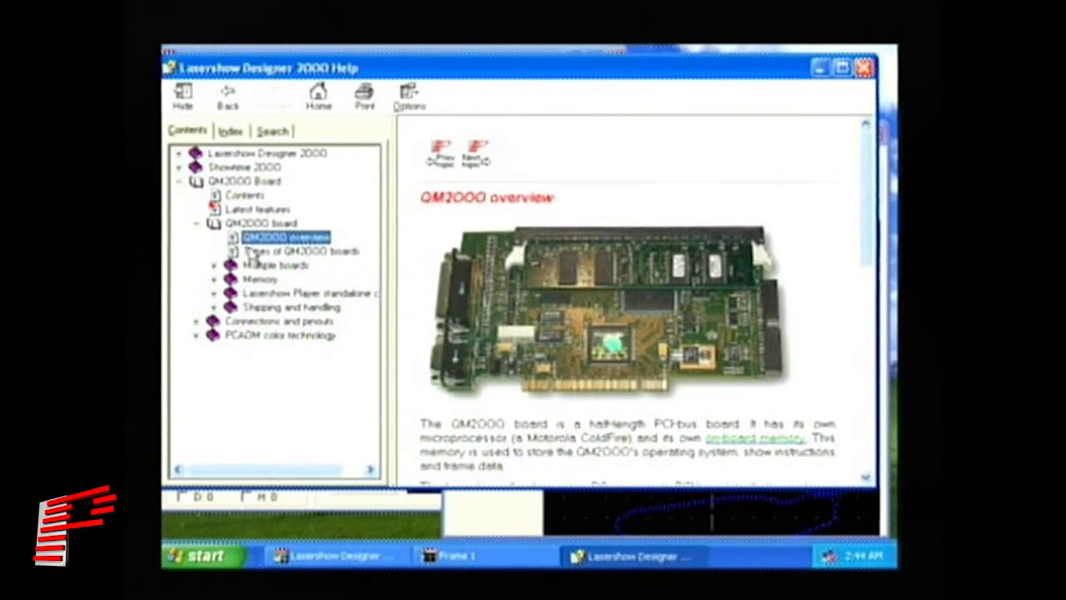
{"action": "left_click", "coordinate": [864, 68]}
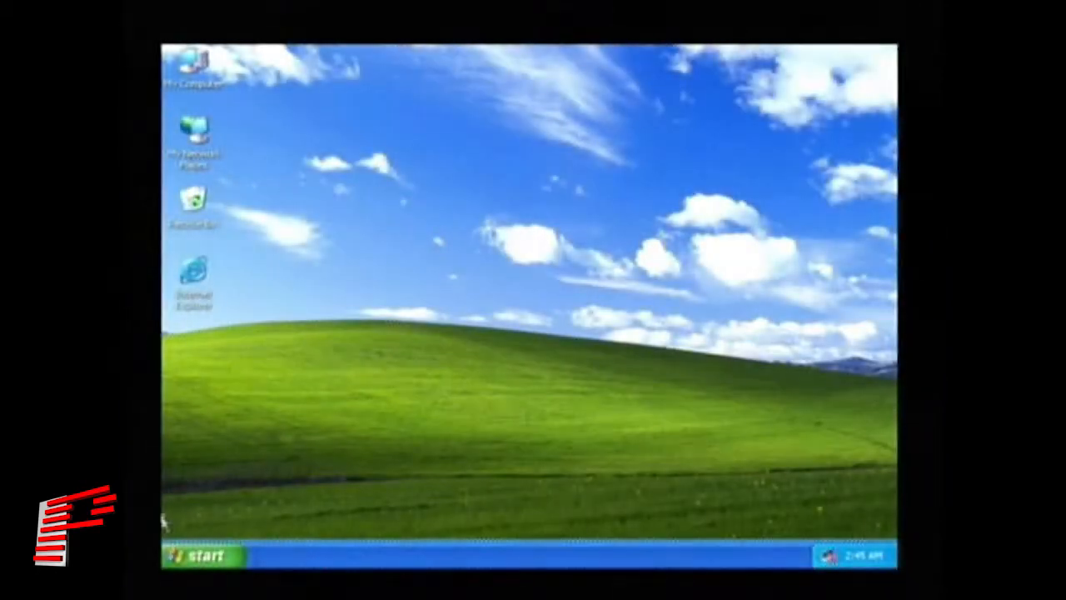
Launch Lasershow Designer 2000 from Start > Programs
{"action": "left_click", "coordinate": [200, 555]}
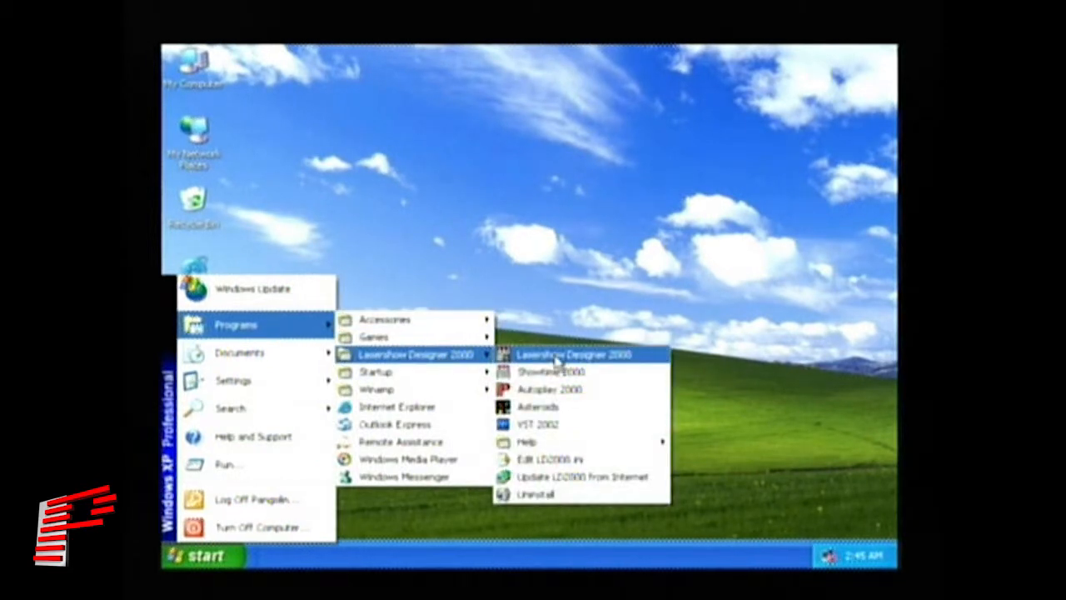
{"action": "left_click", "coordinate": [577, 354]}
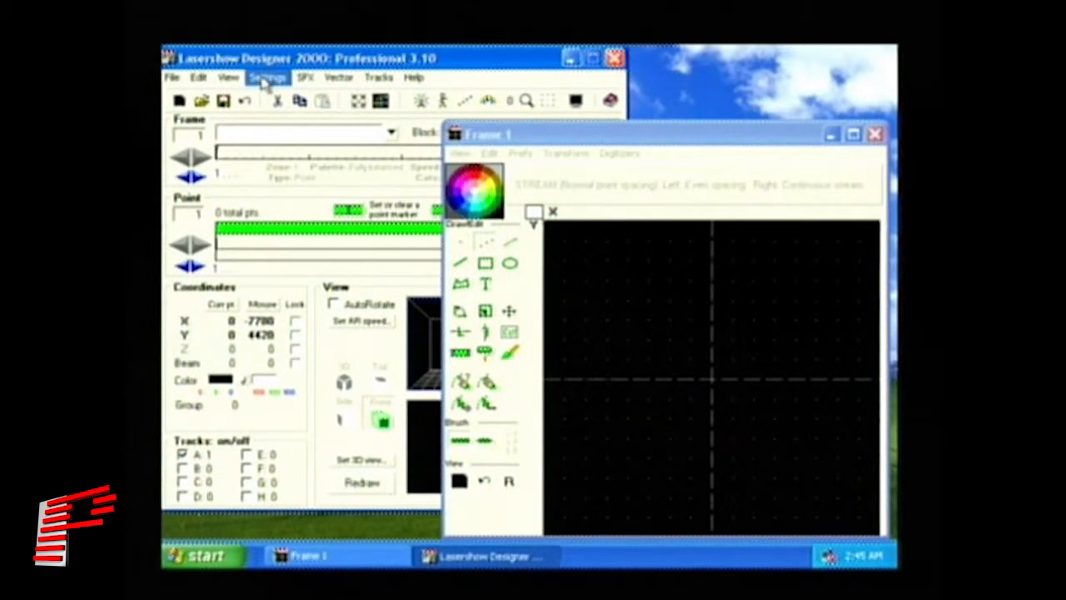
Open Settings > Palette to show the Setup Laser Palette introduction
{"action": "left_click", "coordinate": [267, 77]}
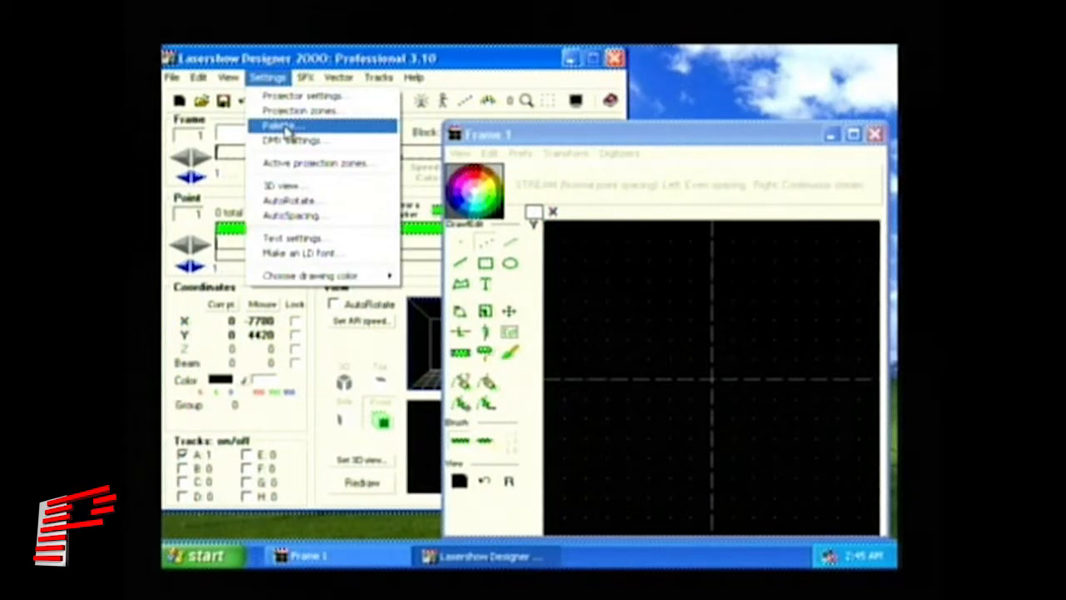
{"action": "left_click", "coordinate": [279, 125]}
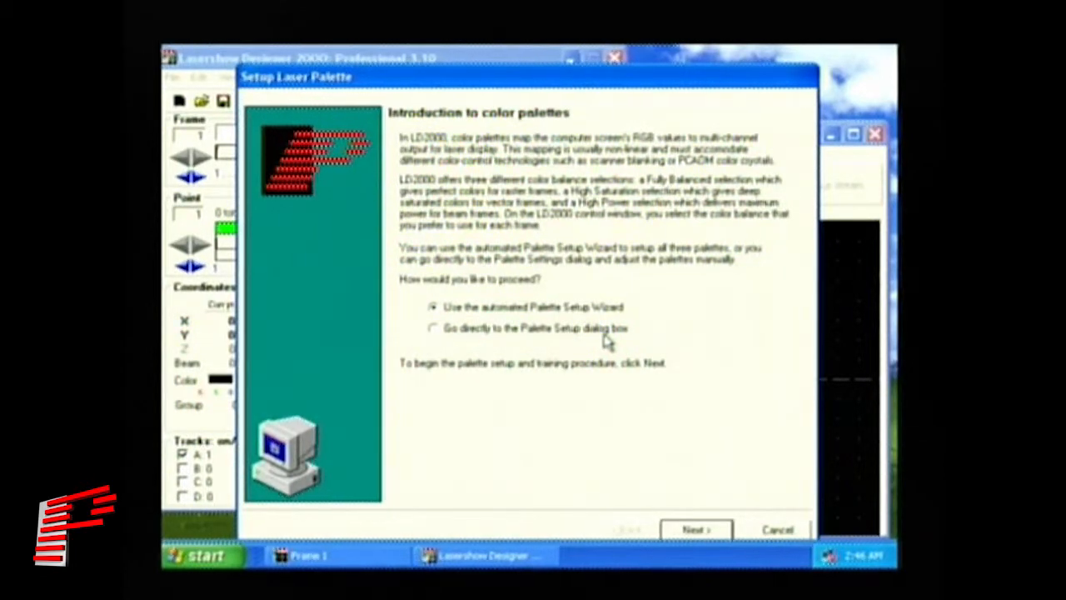
{"action": "mouse_move", "coordinate": [658, 450]}
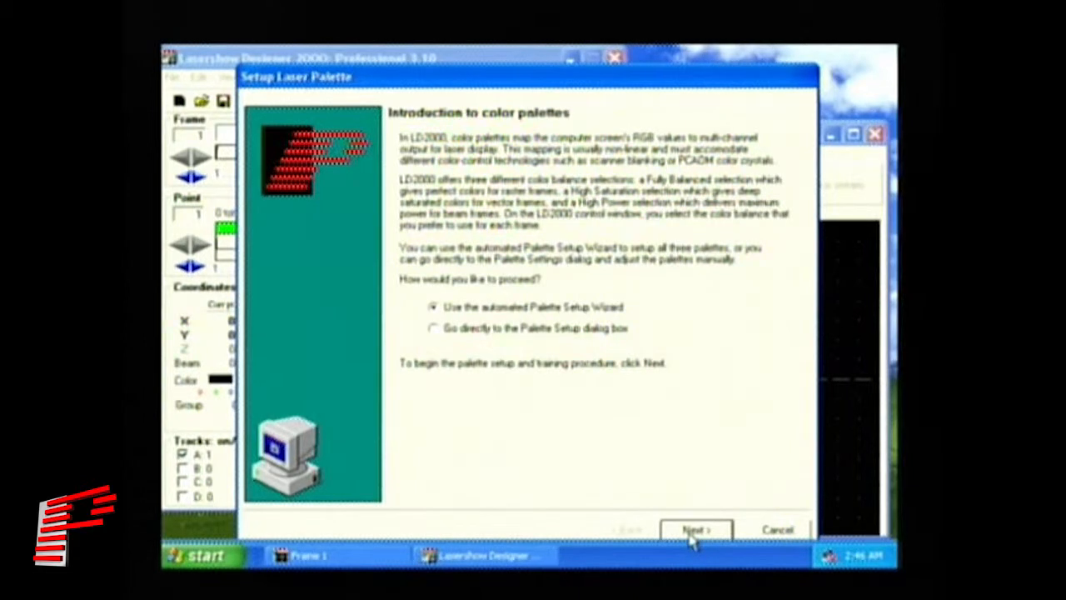
Begin the automated Palette Setup Wizard for Scanner 1
{"action": "left_click", "coordinate": [695, 531]}
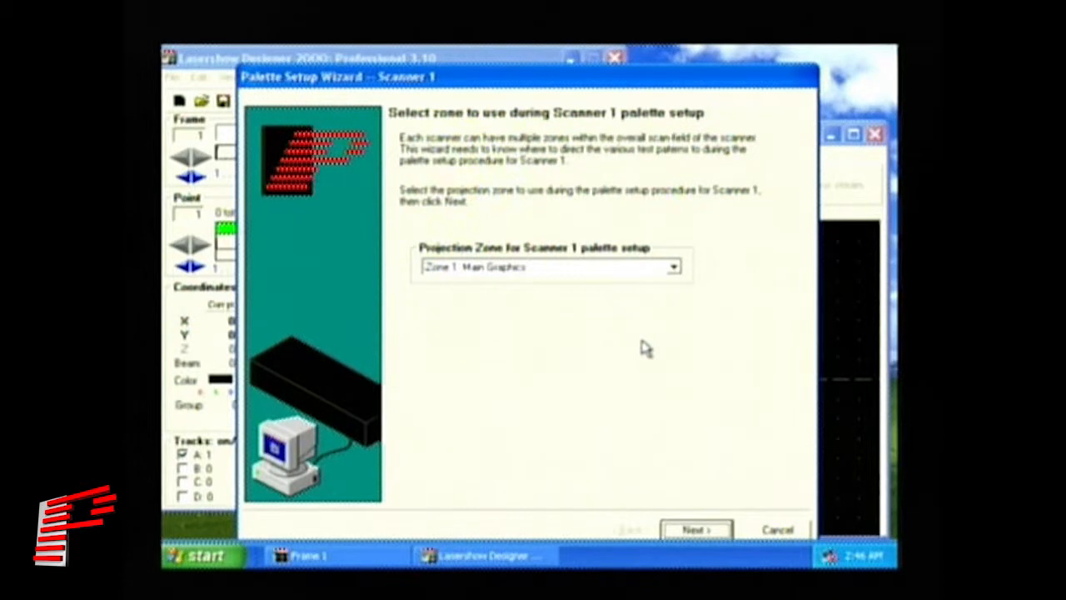
{"action": "mouse_move", "coordinate": [712, 545]}
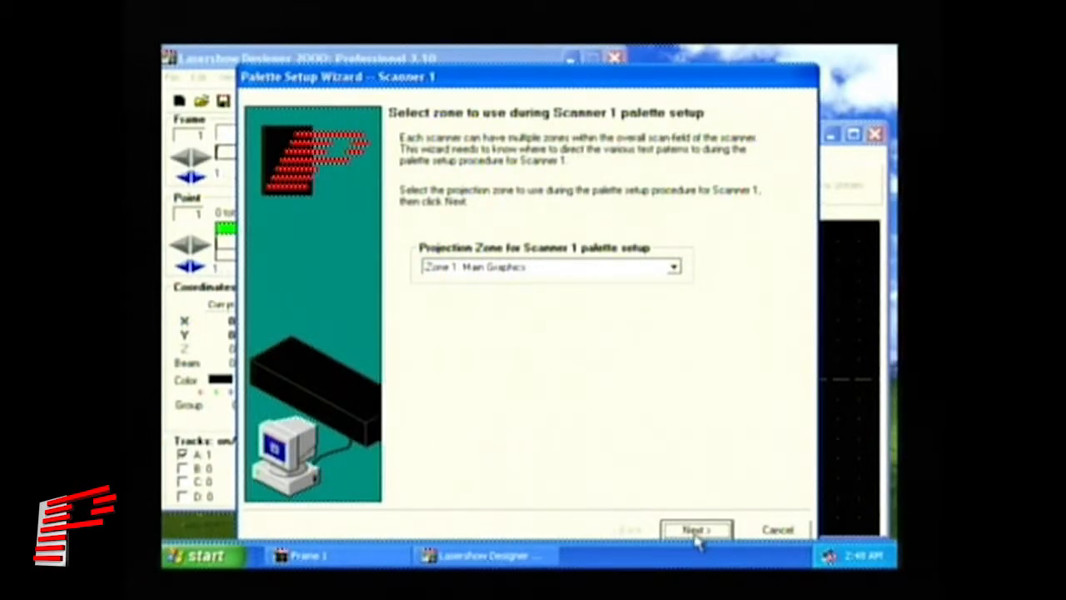
Accept Zone 1 Main Graphics and advance to the projector type step
{"action": "left_click", "coordinate": [696, 529]}
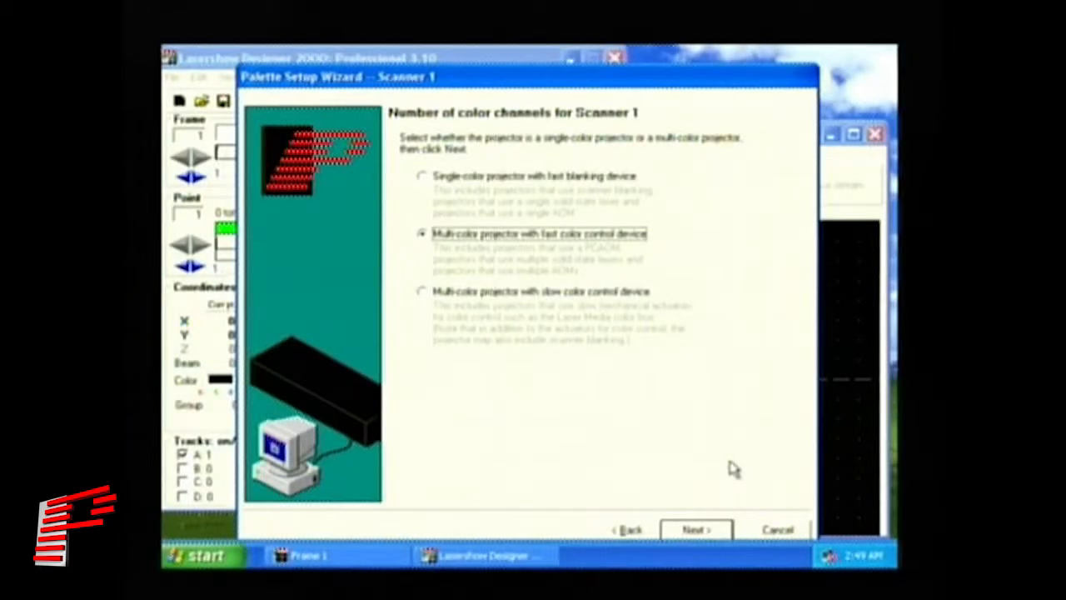
Keep the fast color control device and mark channel 1's projected circle as red
{"action": "left_click", "coordinate": [695, 530]}
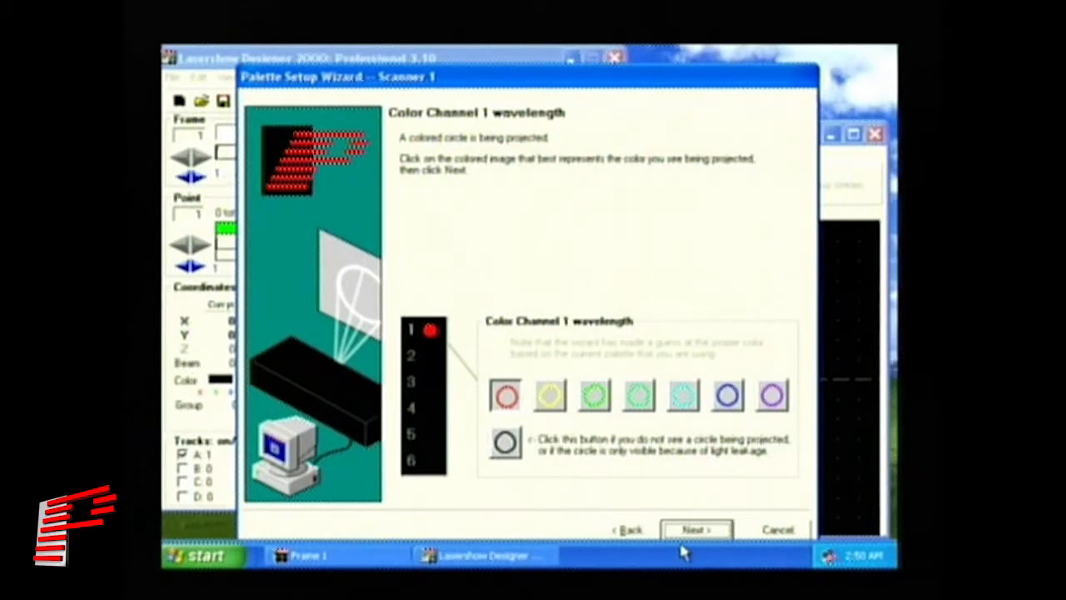
{"action": "mouse_move", "coordinate": [571, 470]}
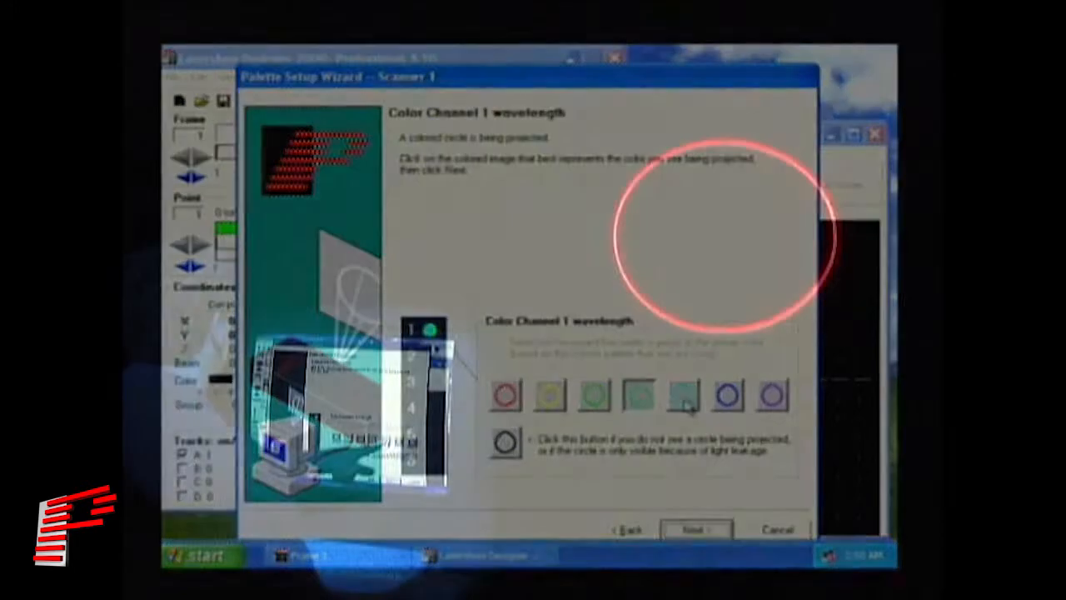
{"action": "left_click", "coordinate": [503, 395]}
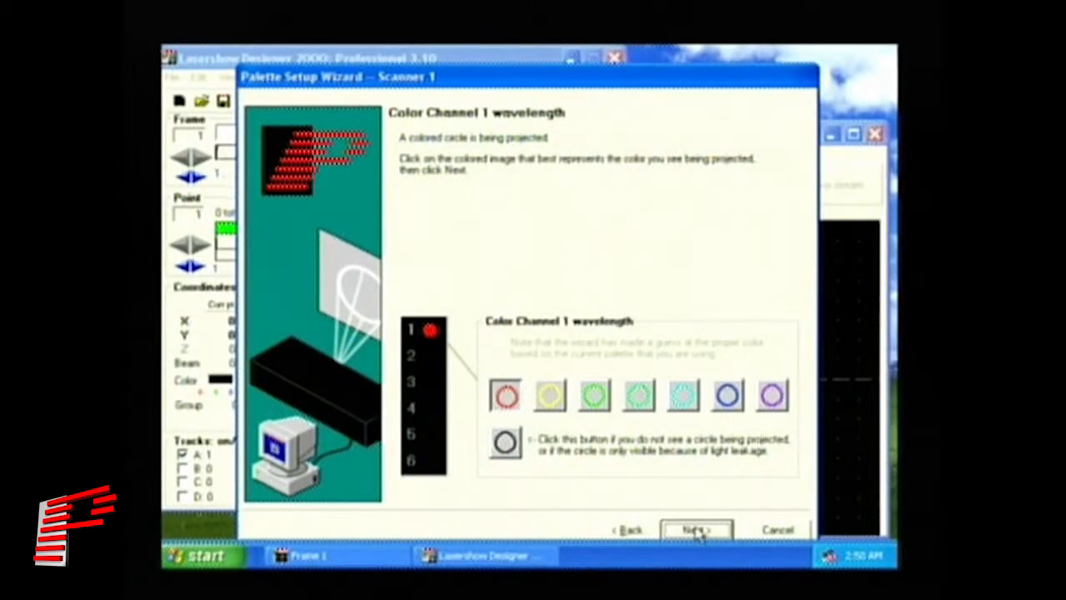
{"action": "left_click", "coordinate": [696, 530]}
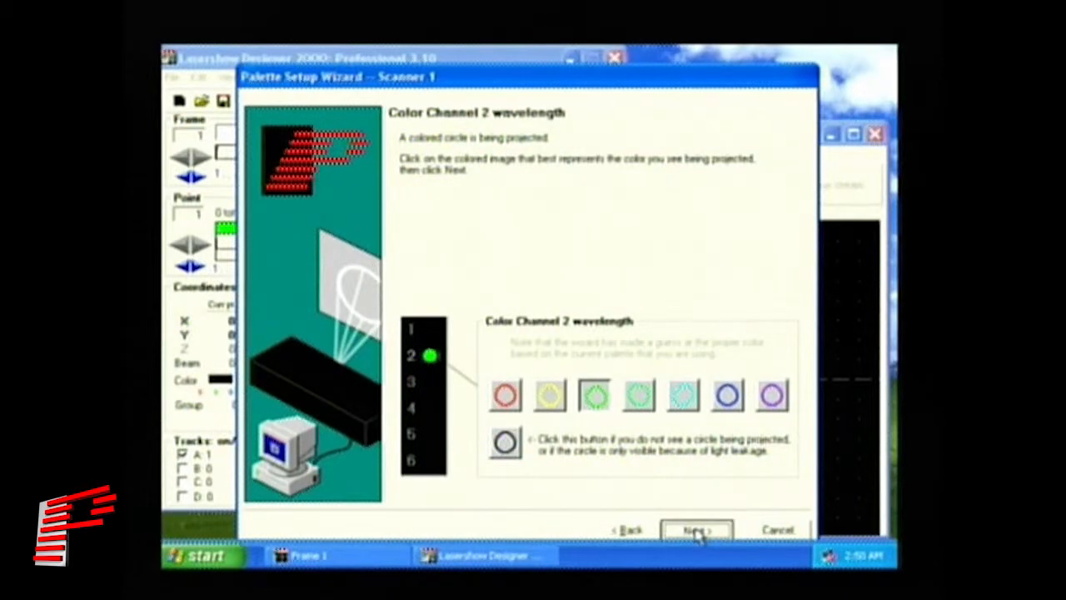
Confirm channel 2 as green and channels 4, 5 and 6 as projecting no circle
{"action": "left_click", "coordinate": [695, 530]}
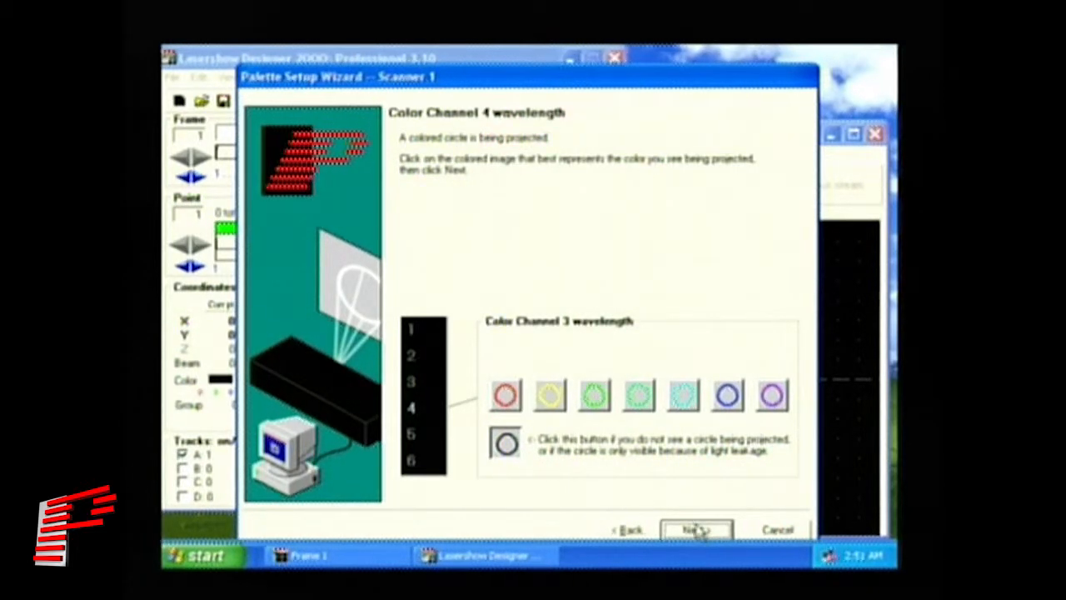
{"action": "left_click", "coordinate": [696, 529]}
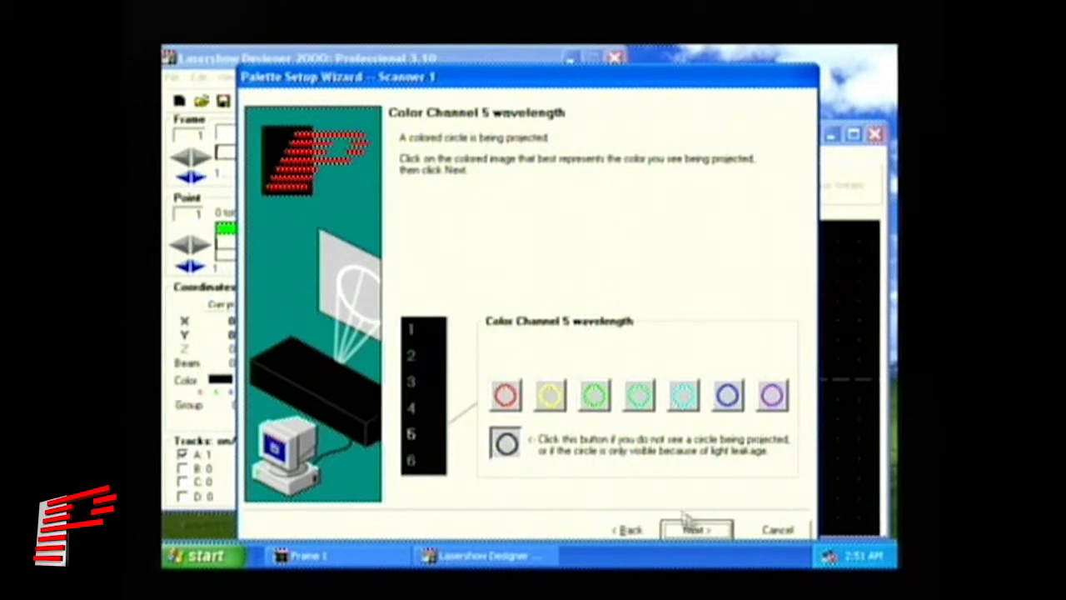
{"action": "left_click", "coordinate": [695, 530]}
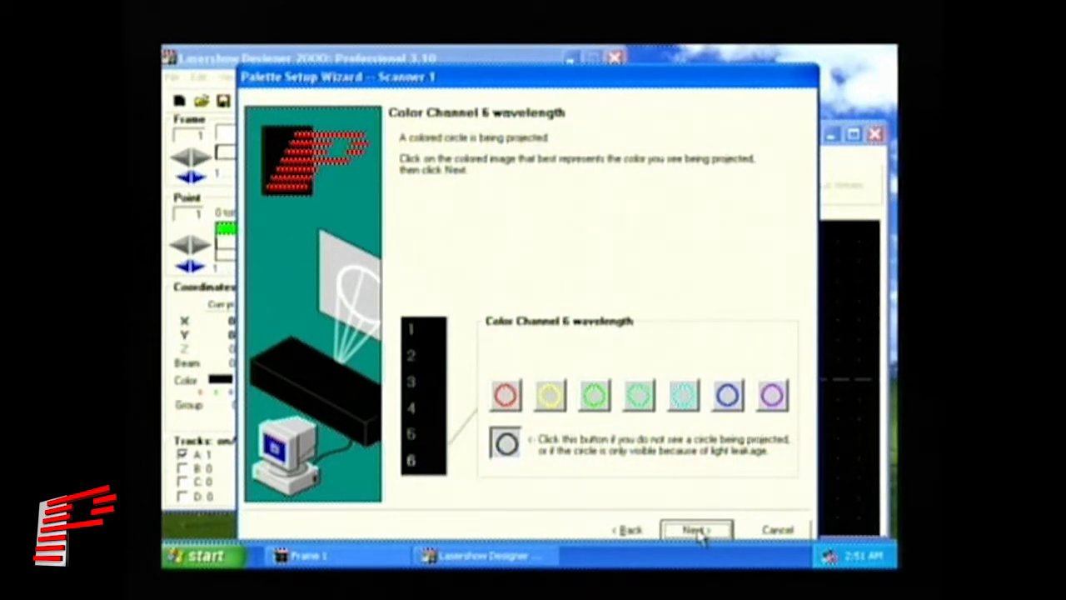
{"action": "left_click", "coordinate": [696, 530]}
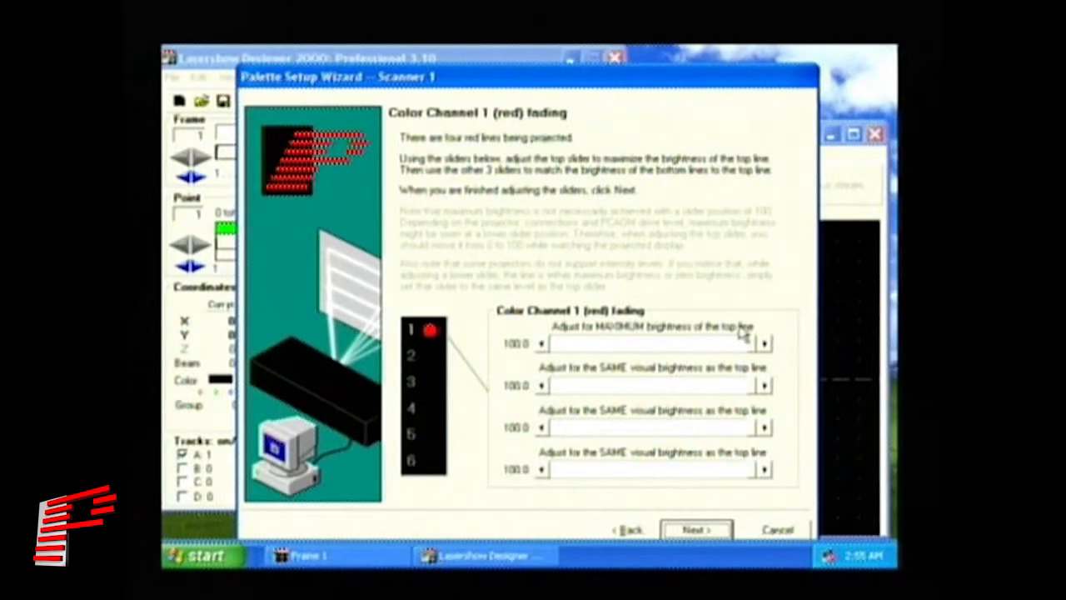
Match the red line brightness, setting the second and third levels to 43.5 and 30
{"action": "left_click", "coordinate": [764, 347]}
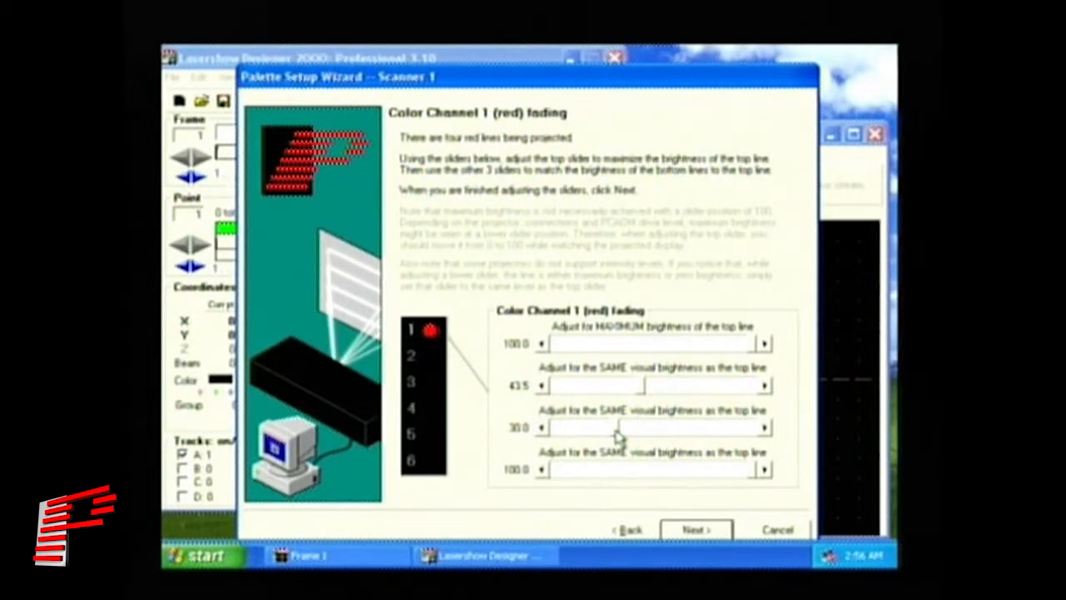
Confirm the lower red line levels at 43.5 and 30.0, moving on to green fading
{"action": "left_click", "coordinate": [697, 528]}
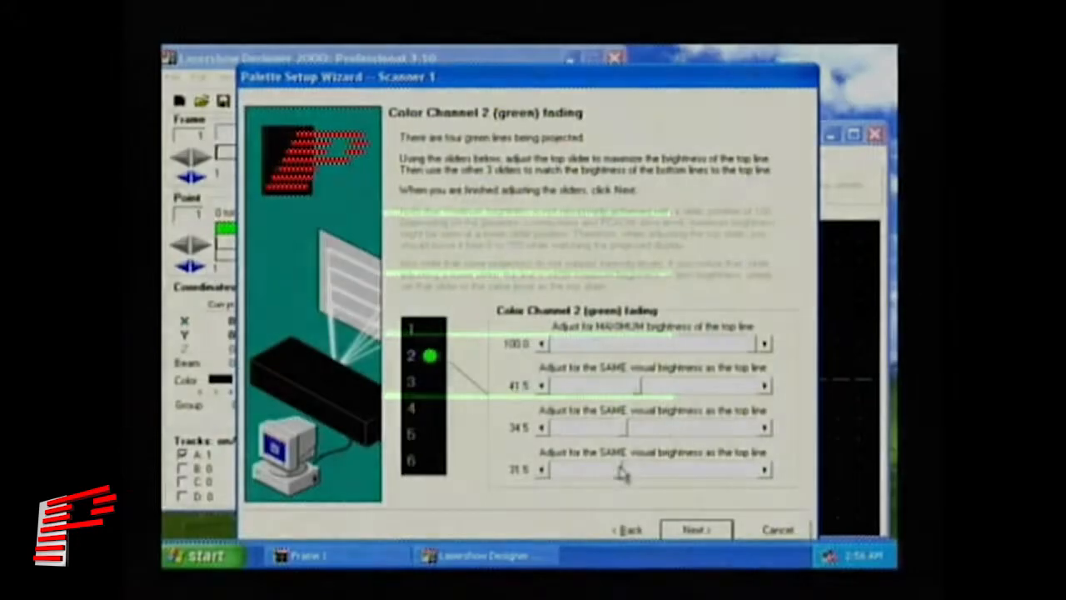
Accept green line levels 41.5, 34.5 and 31.5 and advance to color balance
{"action": "left_click", "coordinate": [696, 529]}
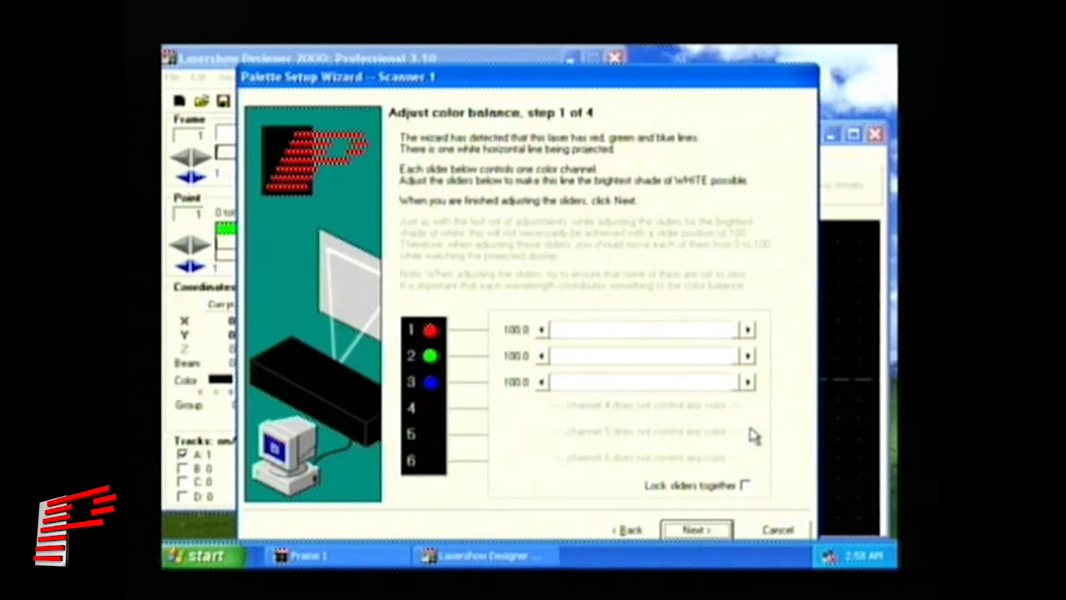
{"action": "mouse_move", "coordinate": [796, 450]}
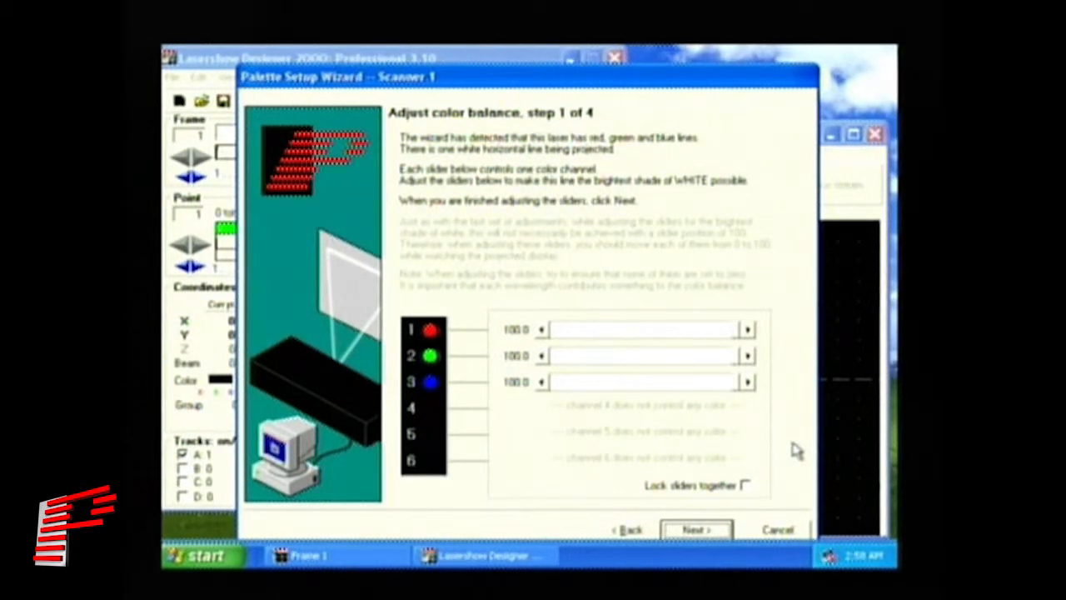
{"action": "mouse_move", "coordinate": [739, 445]}
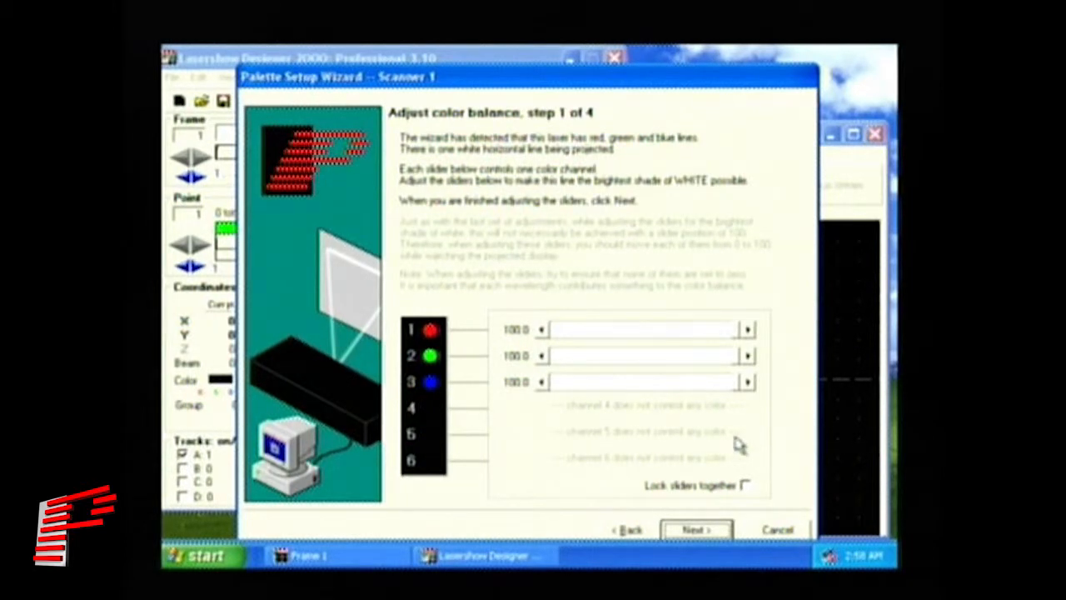
{"action": "mouse_move", "coordinate": [741, 356]}
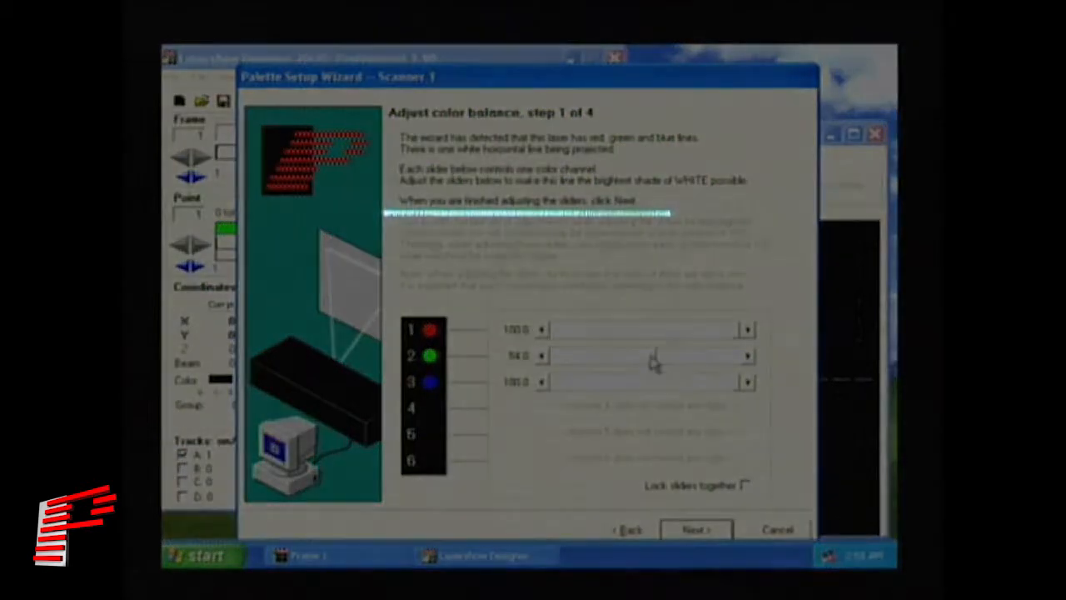
Reduce green to 41.5 with red and blue at 100, reaching balance step 2
{"action": "left_click", "coordinate": [696, 530]}
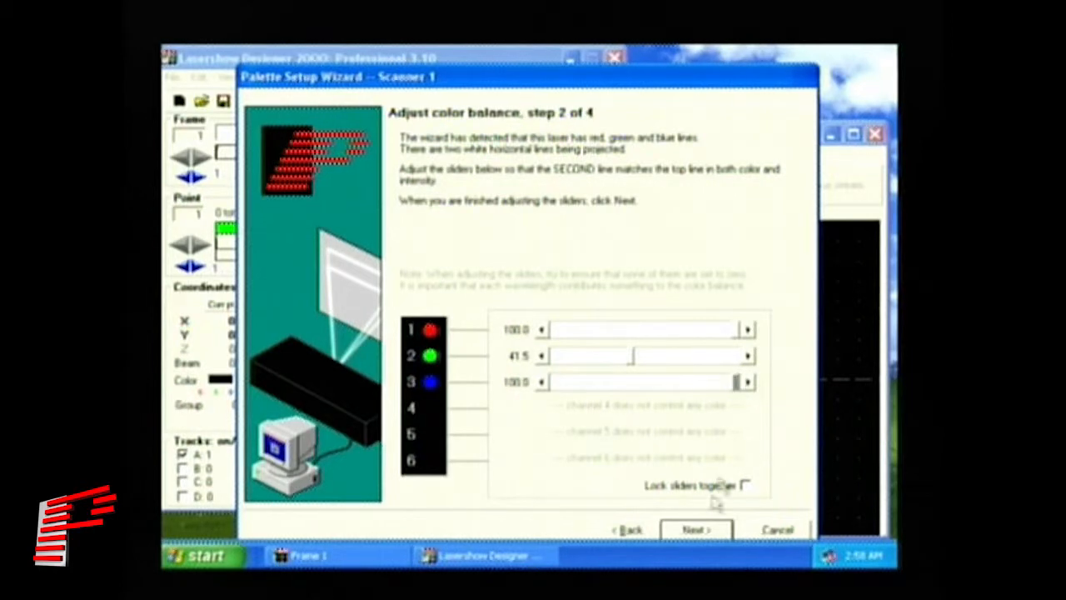
Advance to color balance step 3 and adjust green so the third line matches
{"action": "left_click", "coordinate": [697, 529]}
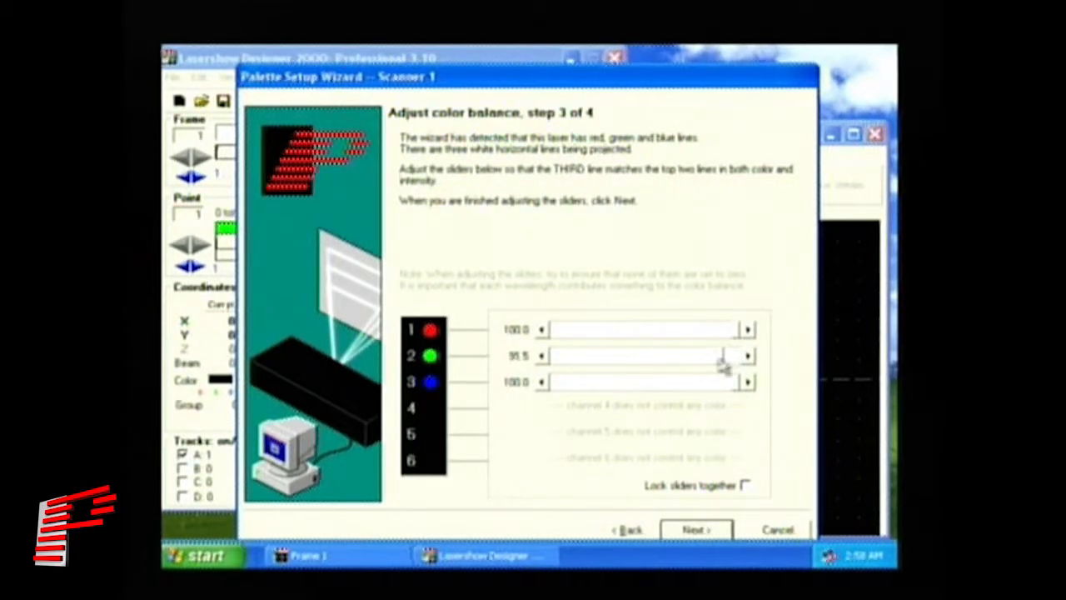
{"action": "left_click", "coordinate": [696, 530]}
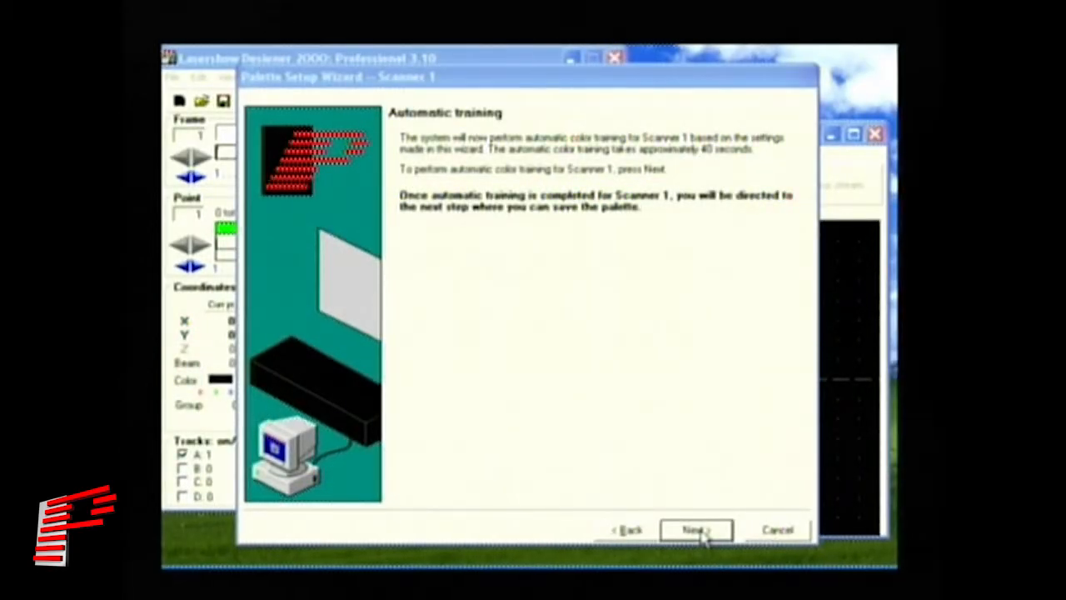
Start automatic palette training for Scanner 1 and continue once it completes
{"action": "left_click", "coordinate": [697, 530]}
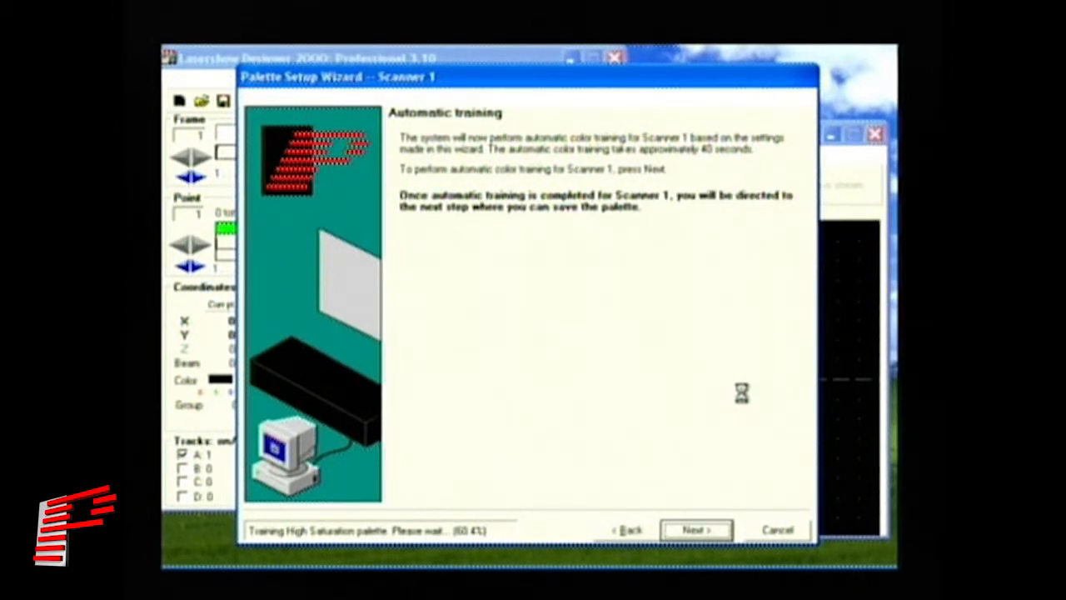
{"action": "left_click", "coordinate": [695, 529]}
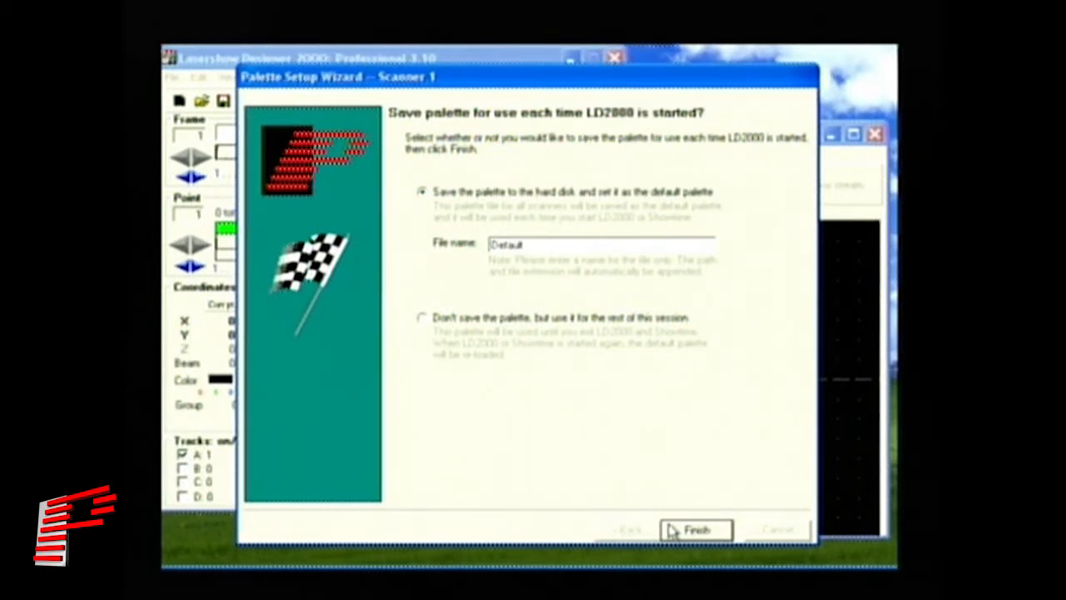
{"action": "mouse_move", "coordinate": [652, 508]}
{"action": "type", "text": "Pangolin projector 1"}
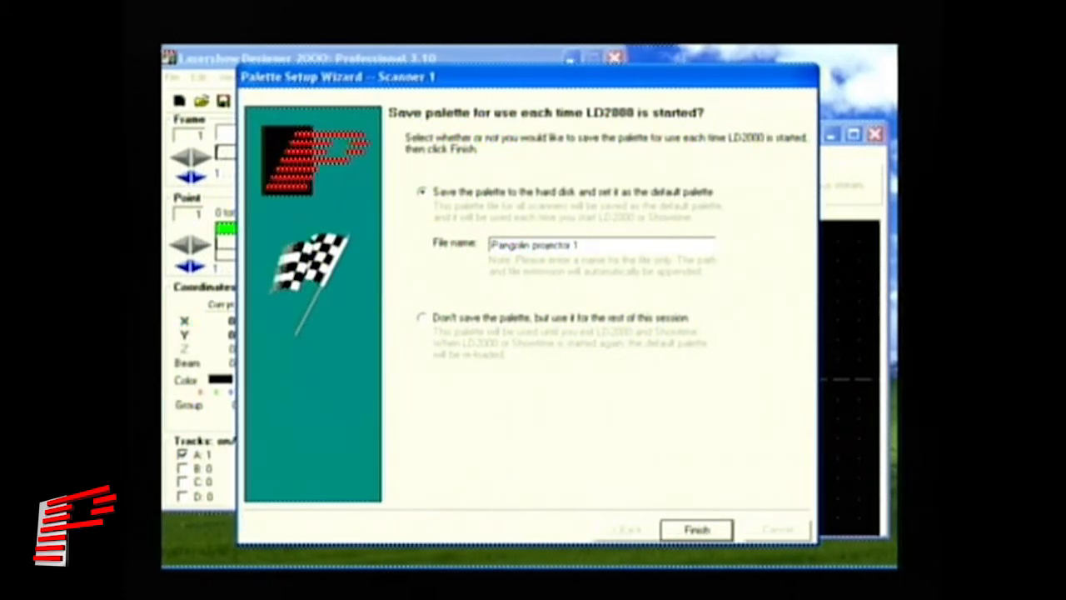
Save the trained palette to disk as 'Pangolin projector 1' and finish the wizard
{"action": "left_click", "coordinate": [583, 244]}
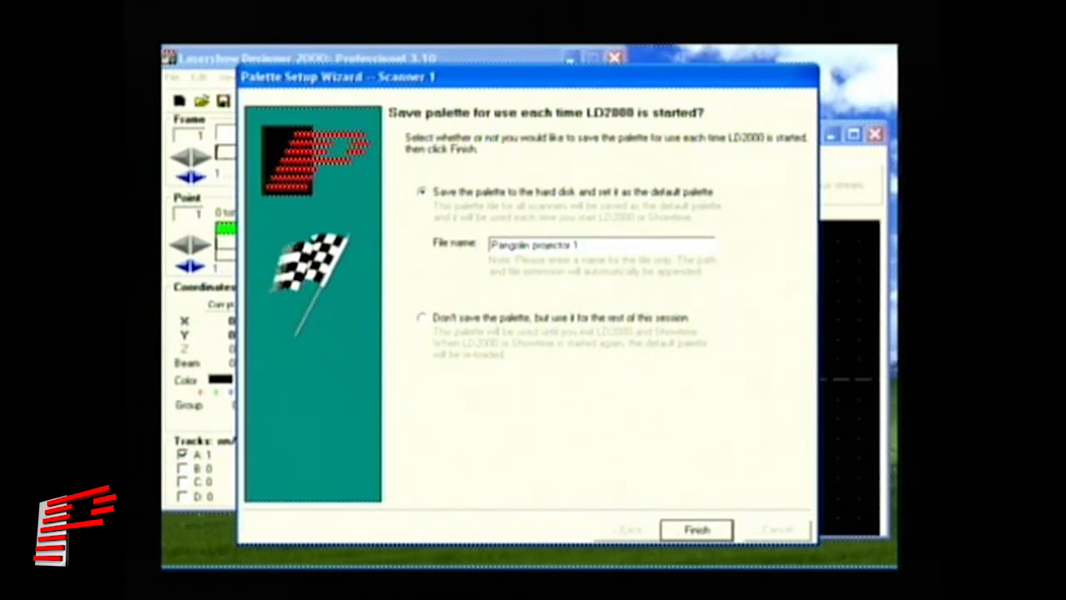
{"action": "left_click", "coordinate": [697, 530]}
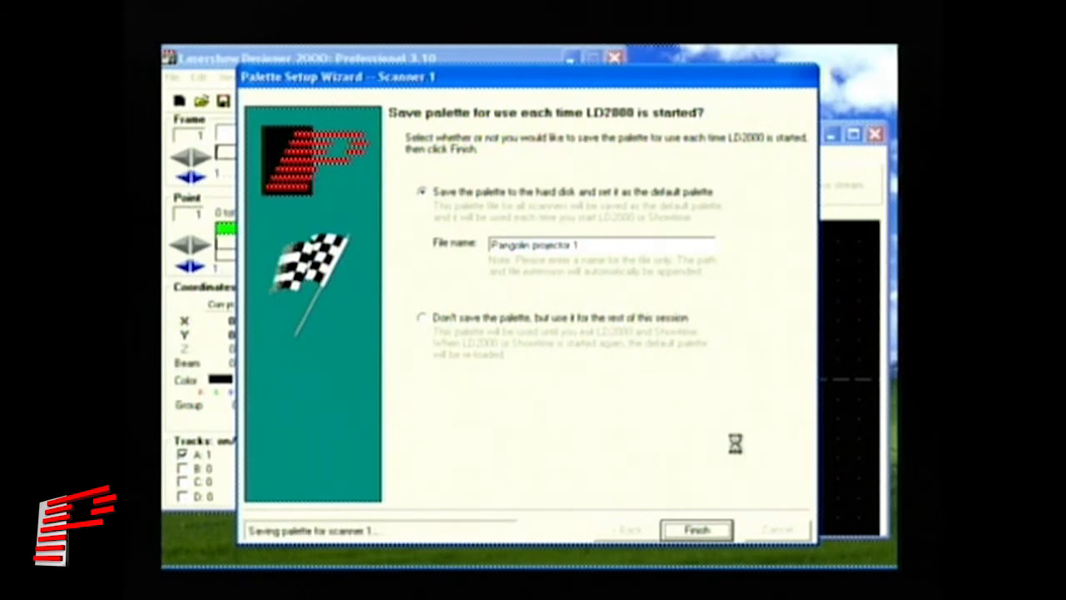
{"action": "left_click", "coordinate": [696, 530]}
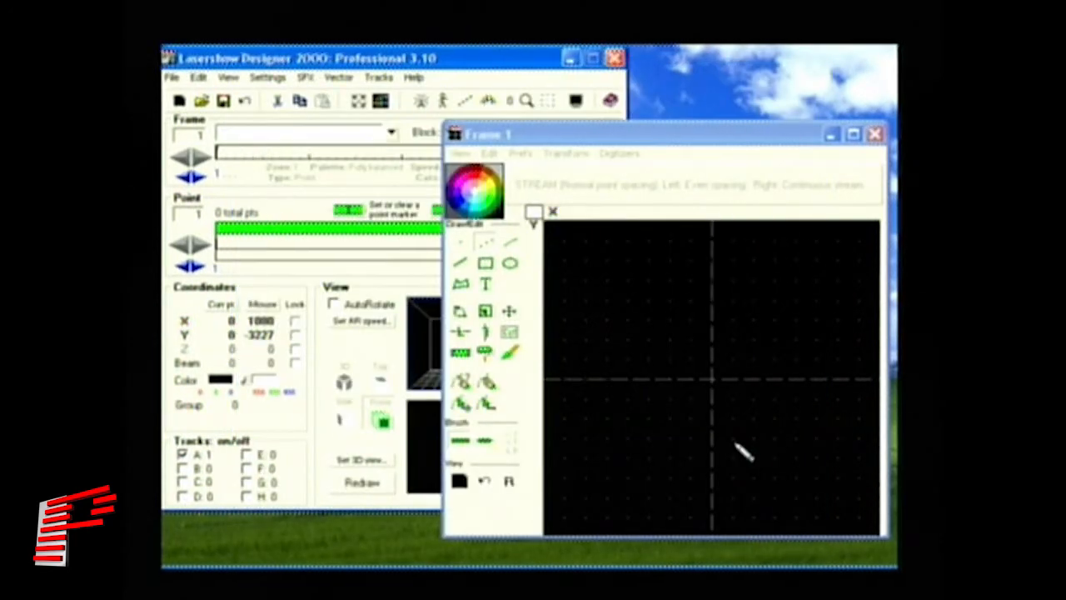